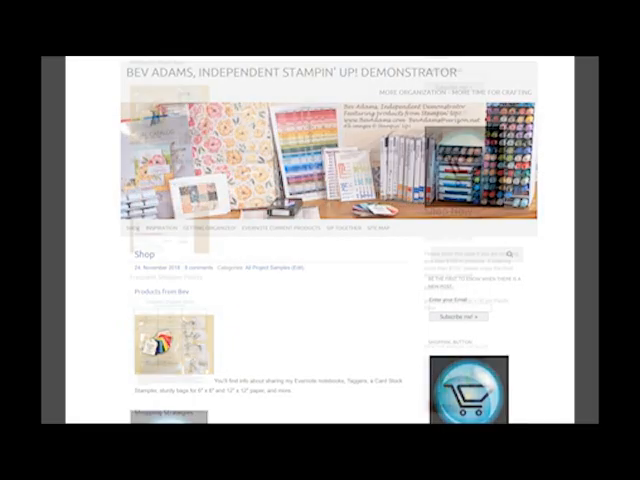
Scroll down the Shop page on the way to the Inspiration page.
scroll("down", 3)
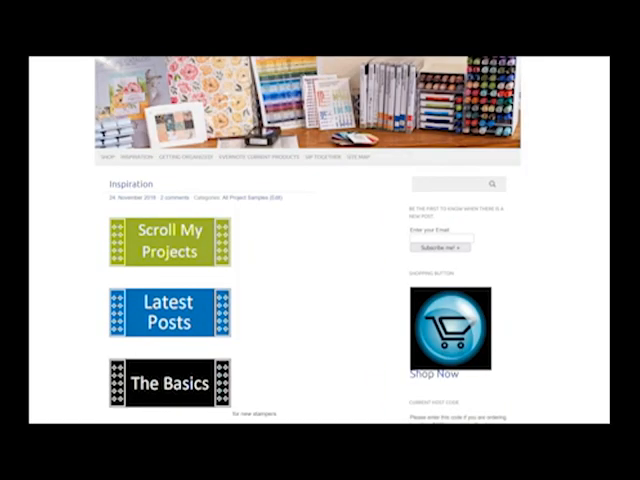
View The Basics page for new stampers, then open the Getting Organized! page.
left_click(170, 242)
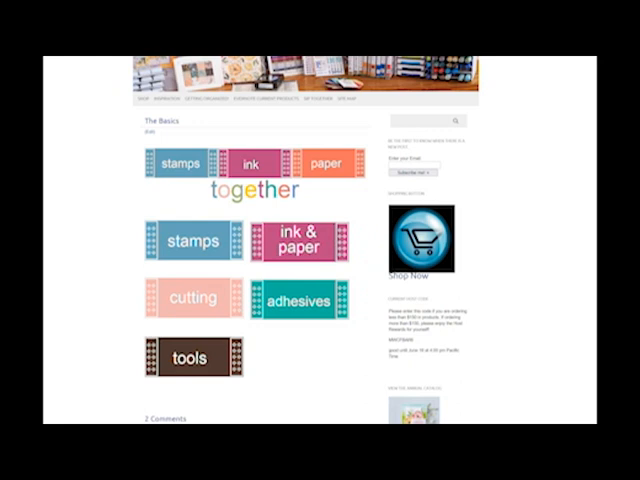
left_click(193, 100)
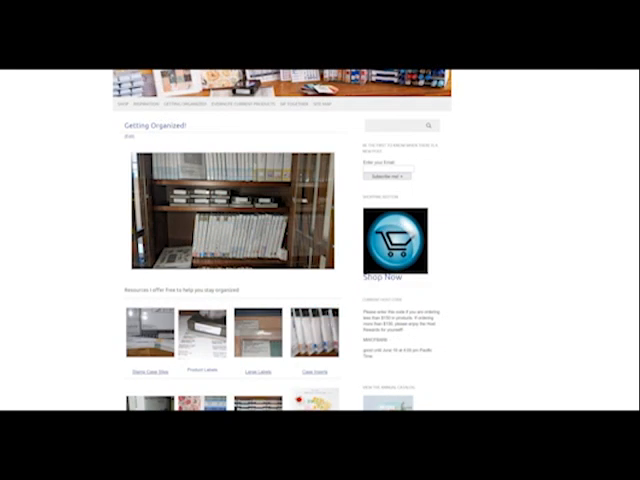
Scroll to the labels, case inserts, ink refills and stamp pad storage thumbnails.
scroll("down", 3)
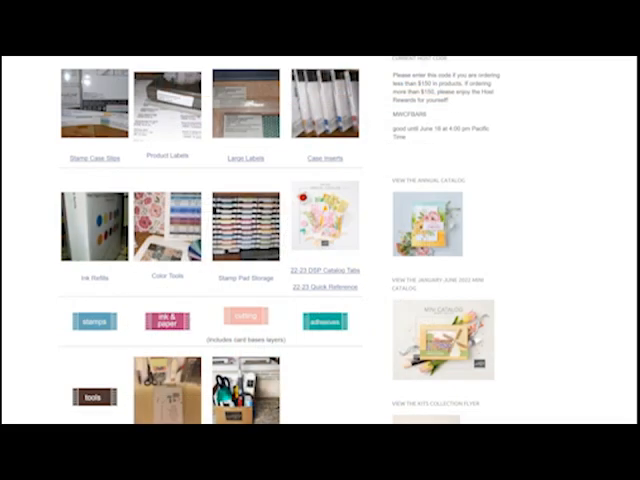
scroll("down", 3)
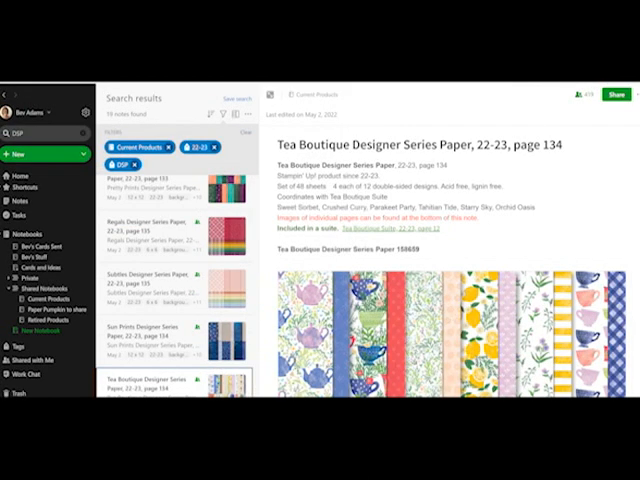
Search Current Products 22-23 for 'die' instead of DSP, returning 81 notes.
type("die")
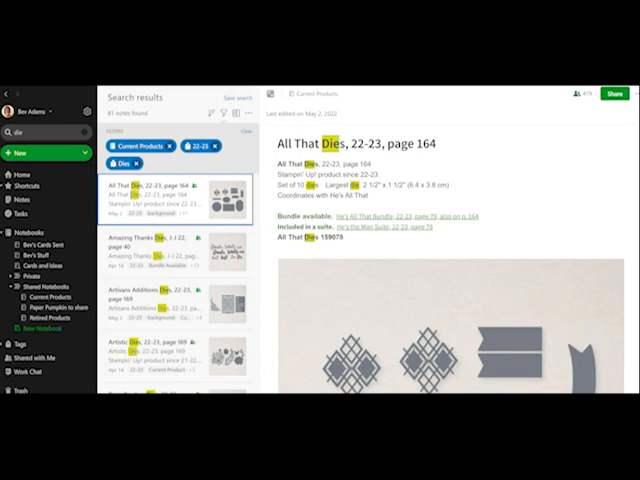